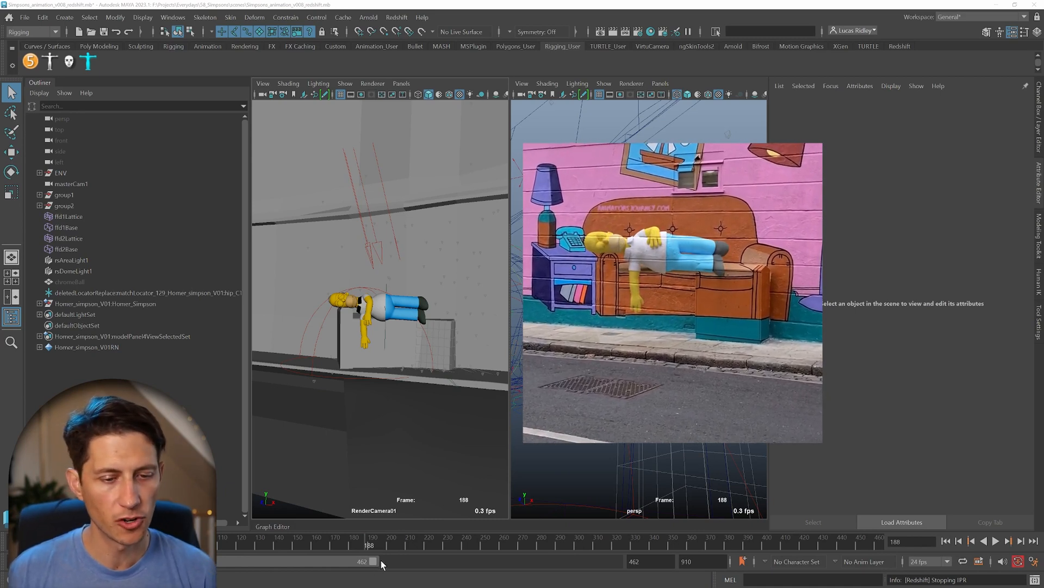
- Move the time slider forward to frame 193, where Homer has dropped onto the ledge
left_click(1011, 541)
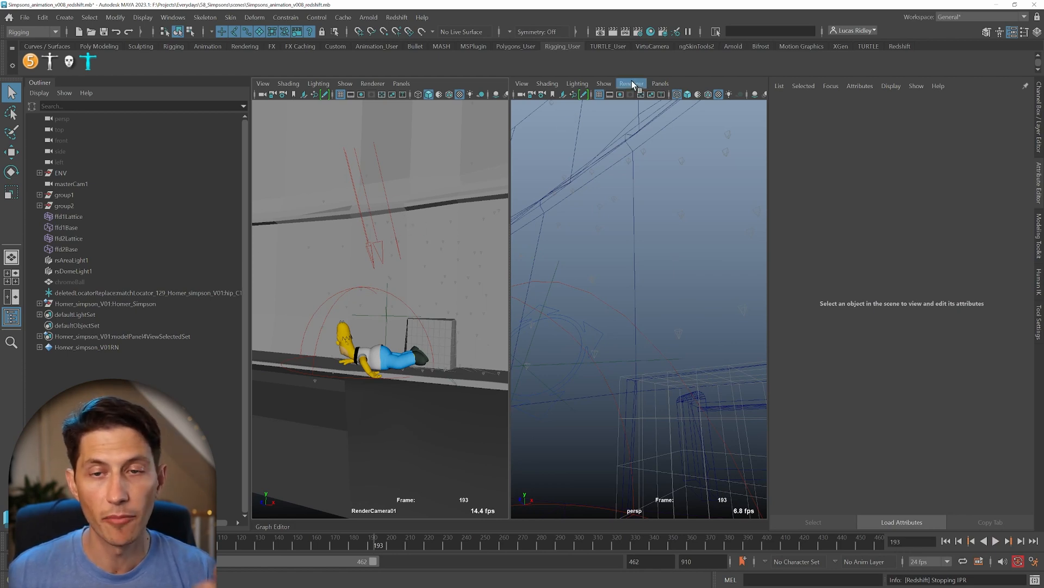
- Open Render Settings and switch to the Basic Redshift options
left_click(630, 83)
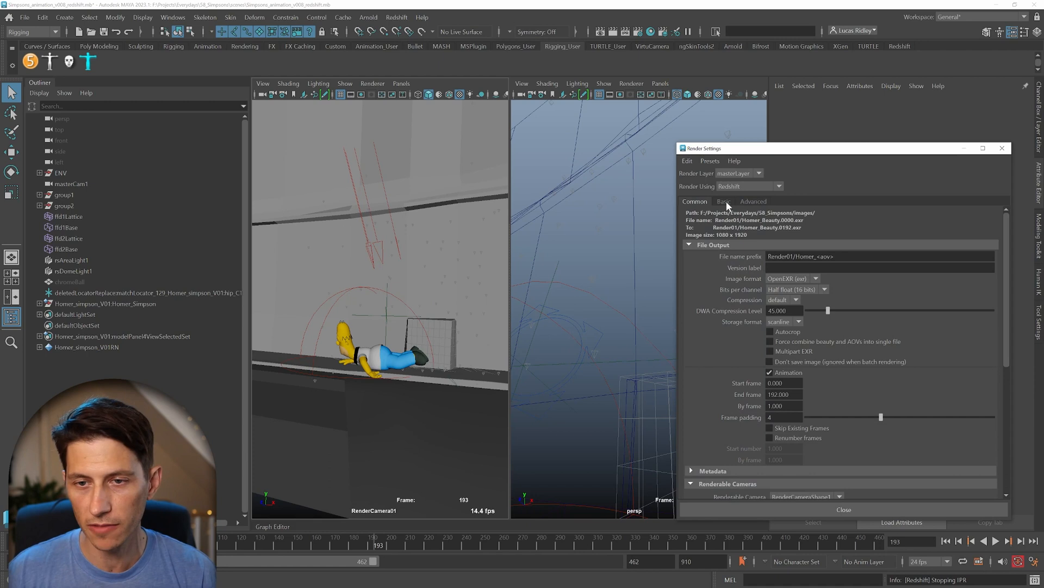
left_click(724, 201)
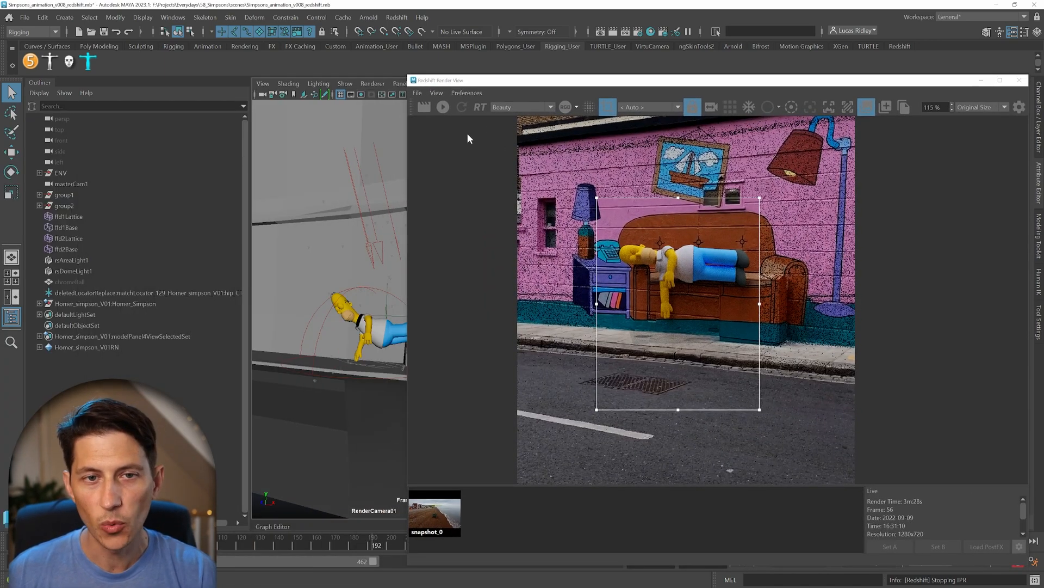
- Start the interactive Redshift render of Homer tipping off the couch
left_click(442, 106)
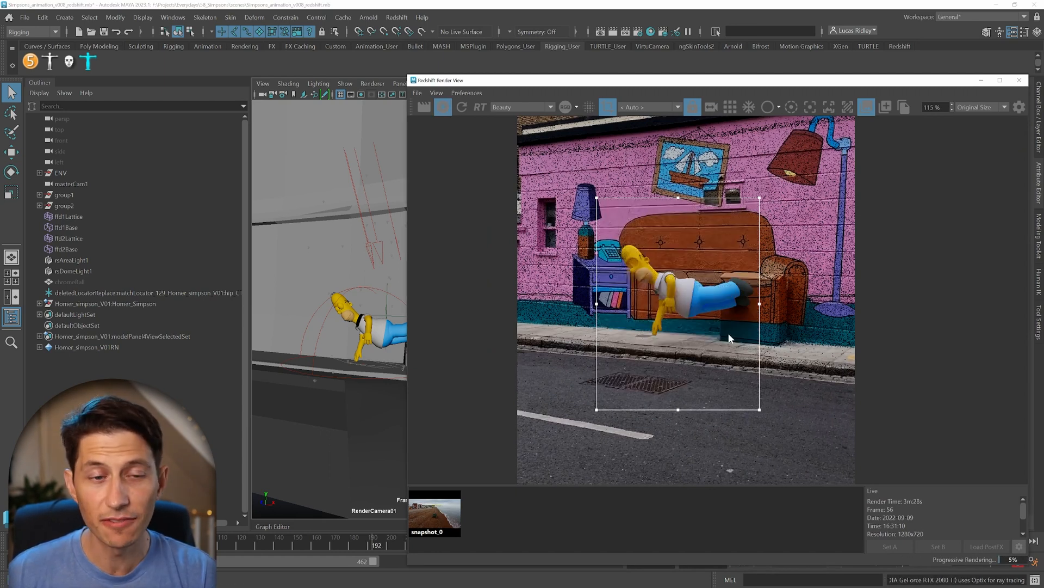
mouse_move(638, 270)
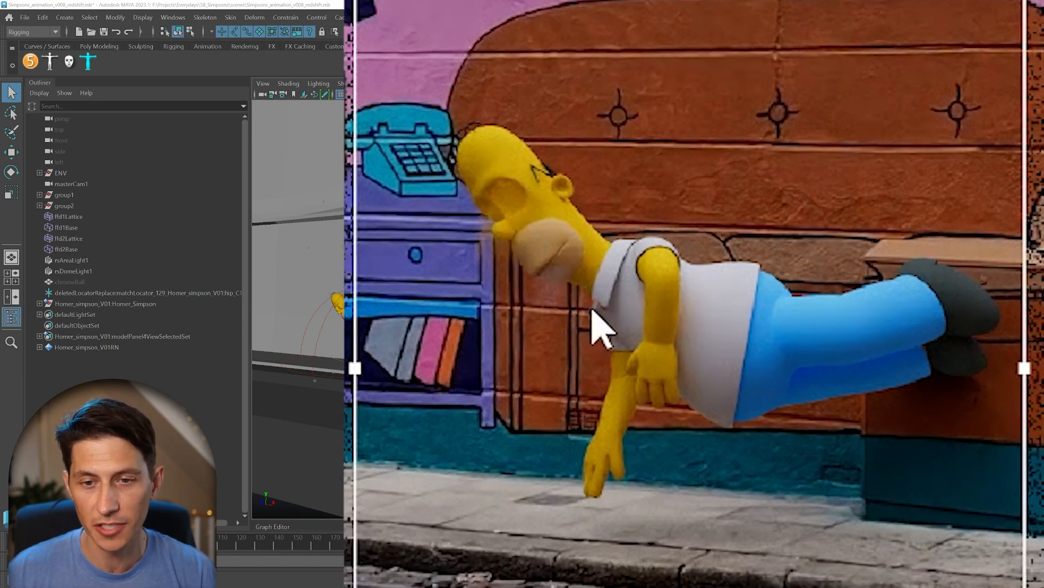
mouse_move(560, 287)
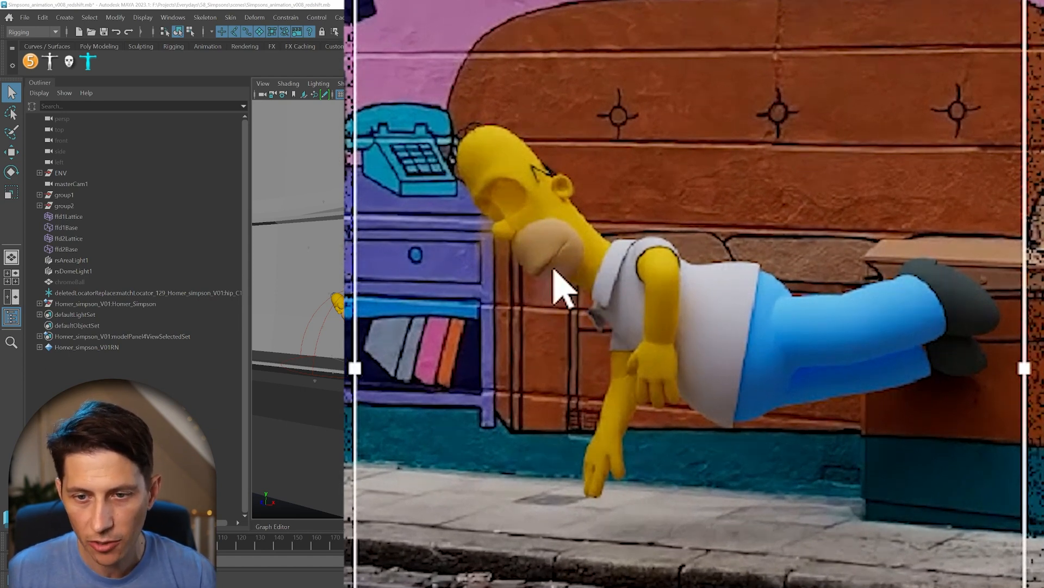
mouse_move(860, 406)
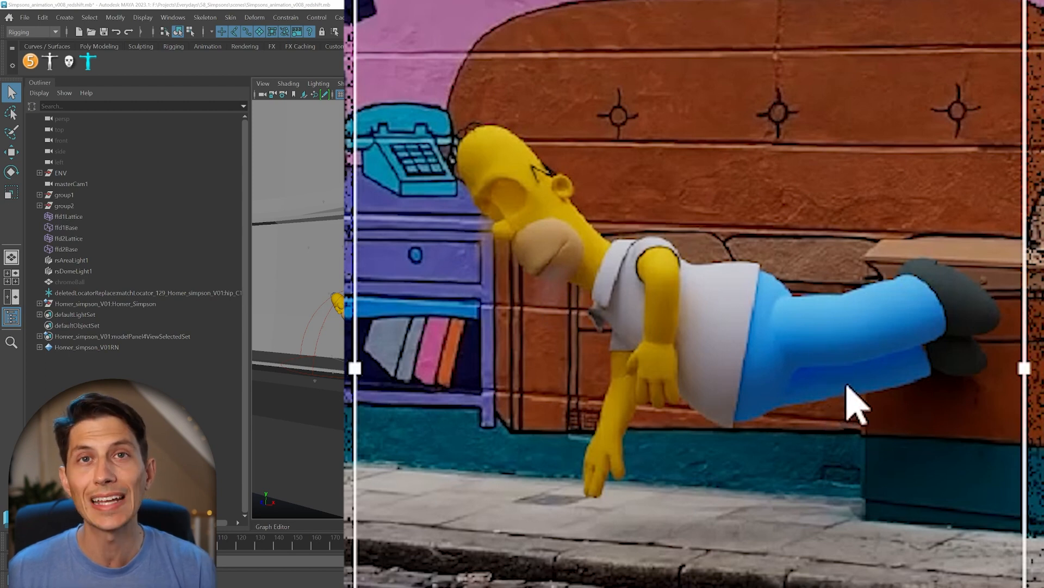
mouse_move(944, 241)
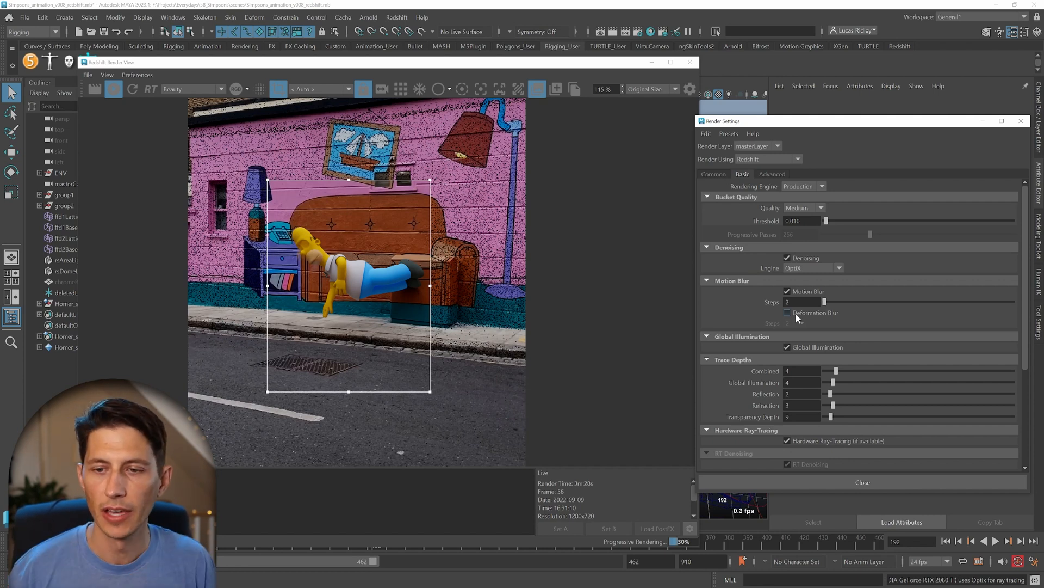
- Enable Deformation Blur in the Basic Redshift render settings
left_click(788, 312)
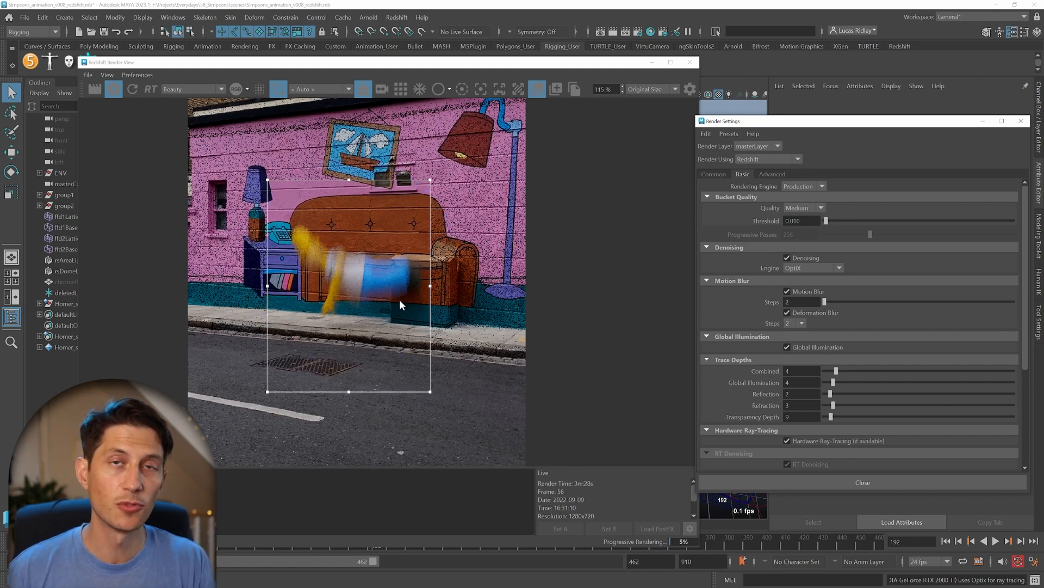
mouse_move(538, 338)
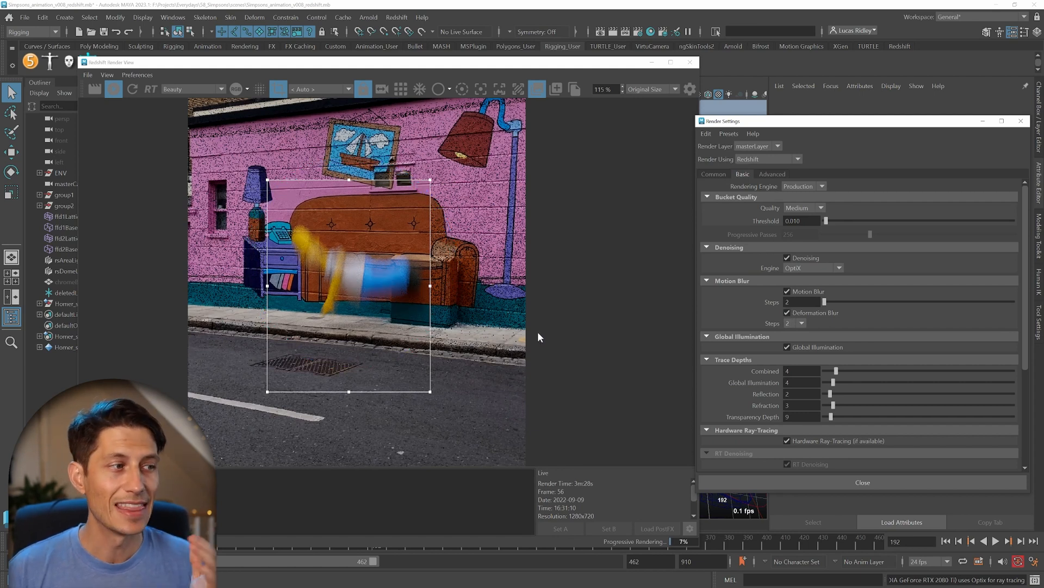
mouse_move(521, 311)
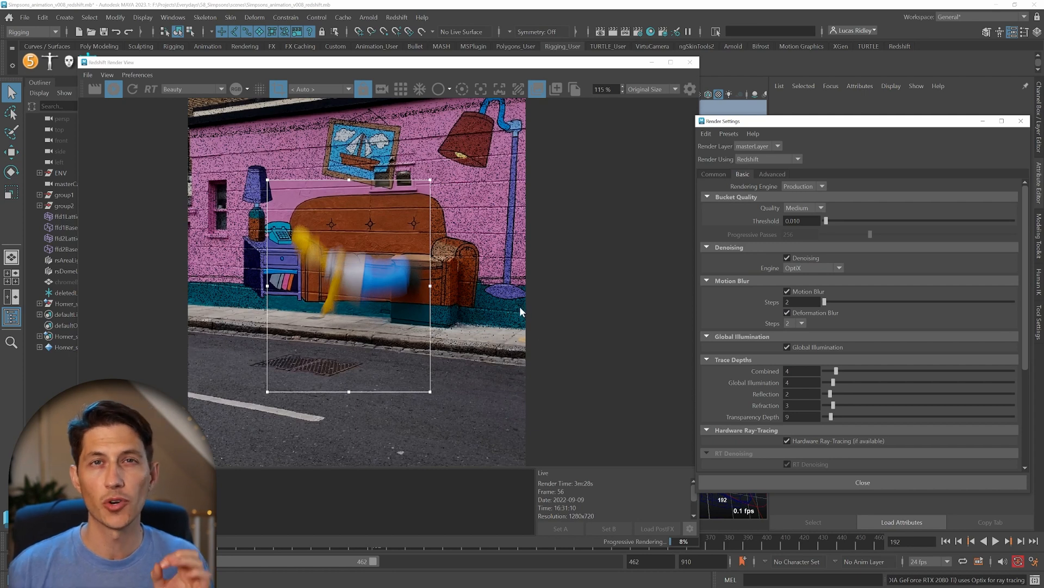